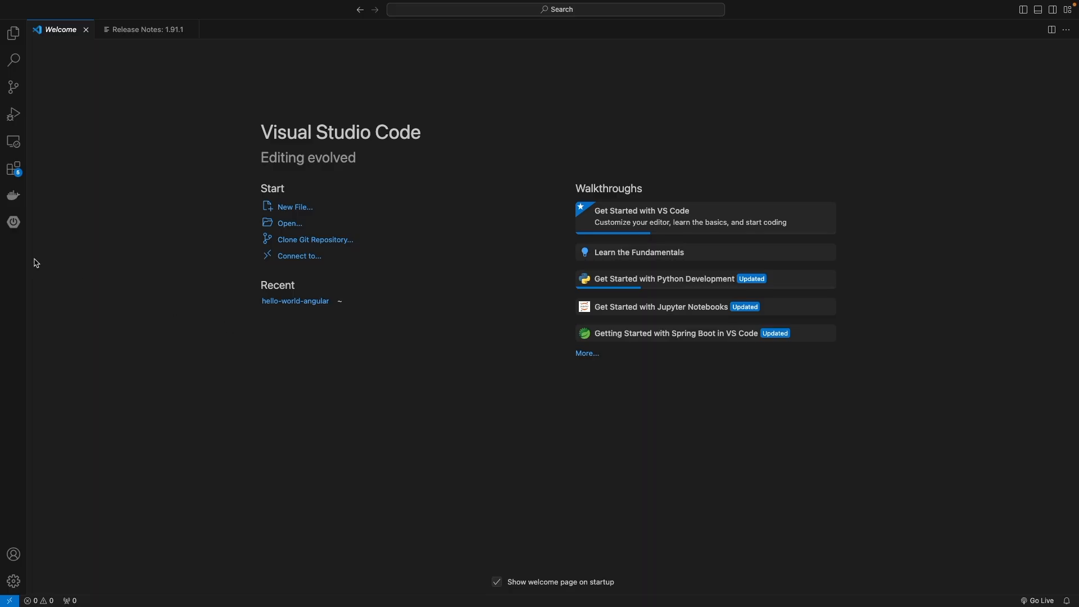
pyautogui.moveTo(13, 169)
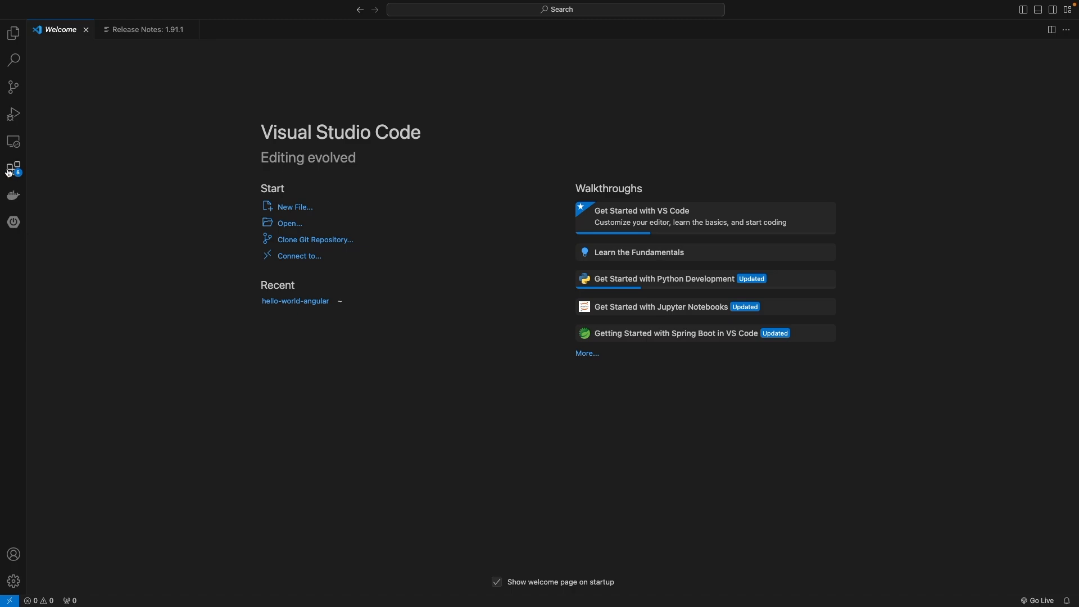
# Search the Extensions marketplace for 'Rest client' and view the REST Client extension page
pyautogui.click(14, 166)
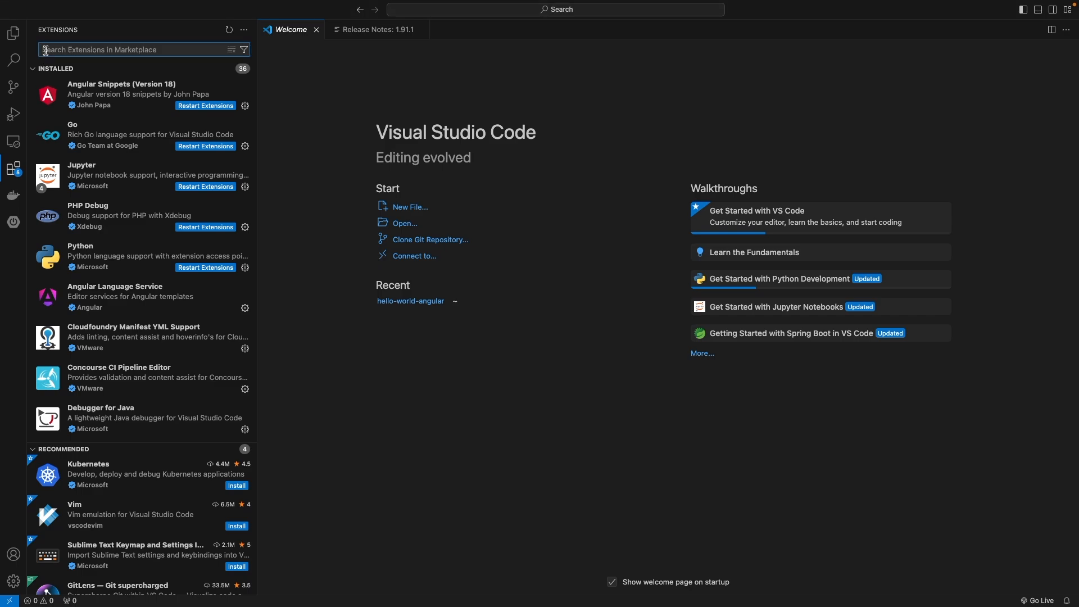
pyautogui.write('Rest client')
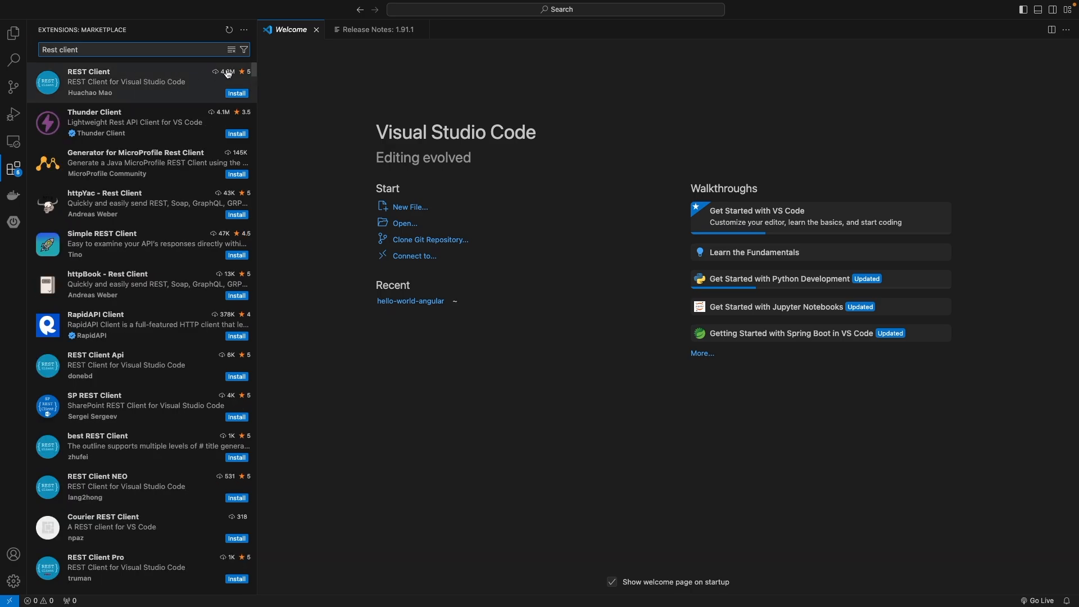
pyautogui.click(236, 93)
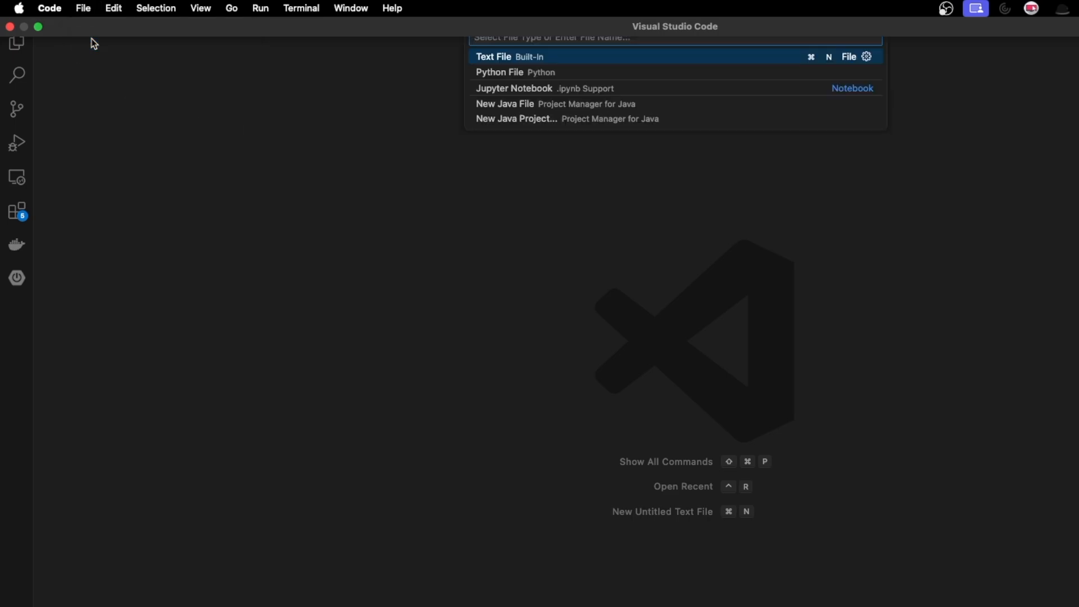
# Create a new empty file named test-request.http
pyautogui.write('test-request.http')
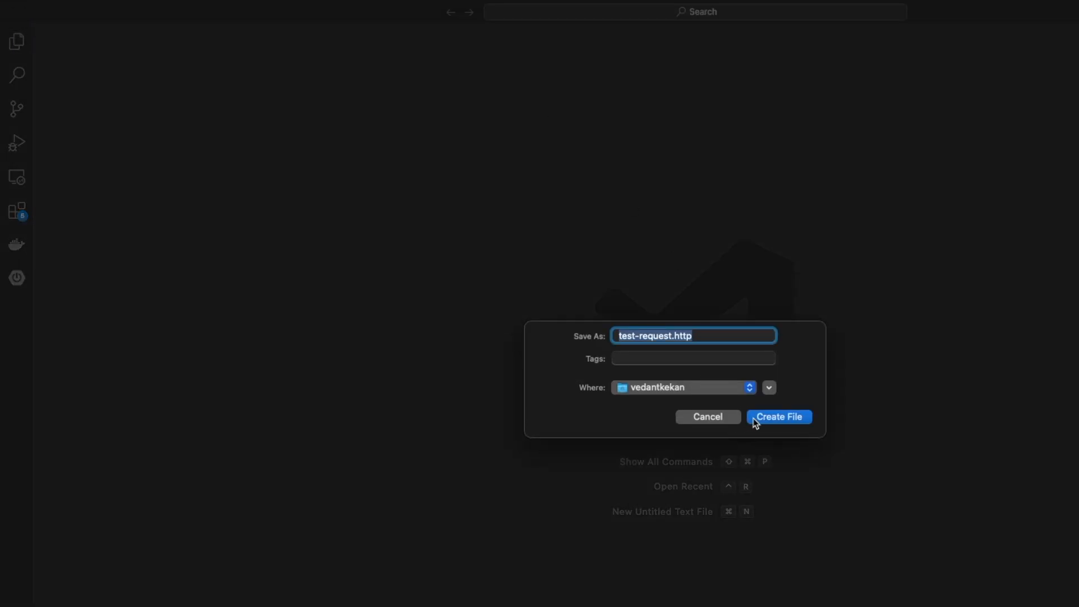
pyautogui.click(778, 416)
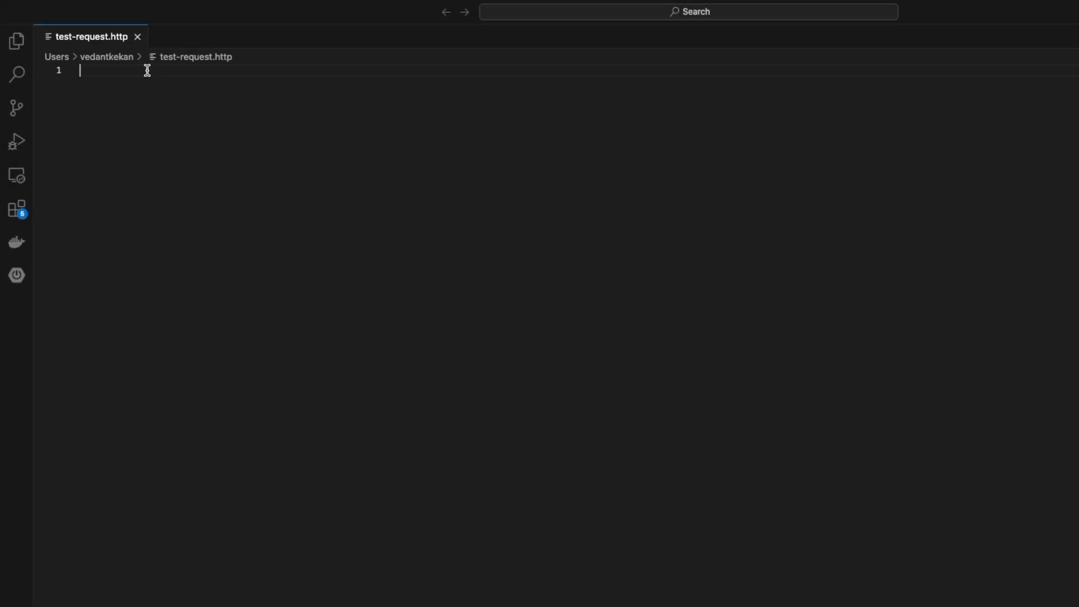
pyautogui.write('GET https://jsonplaceholder.typicode.com/posts/1')
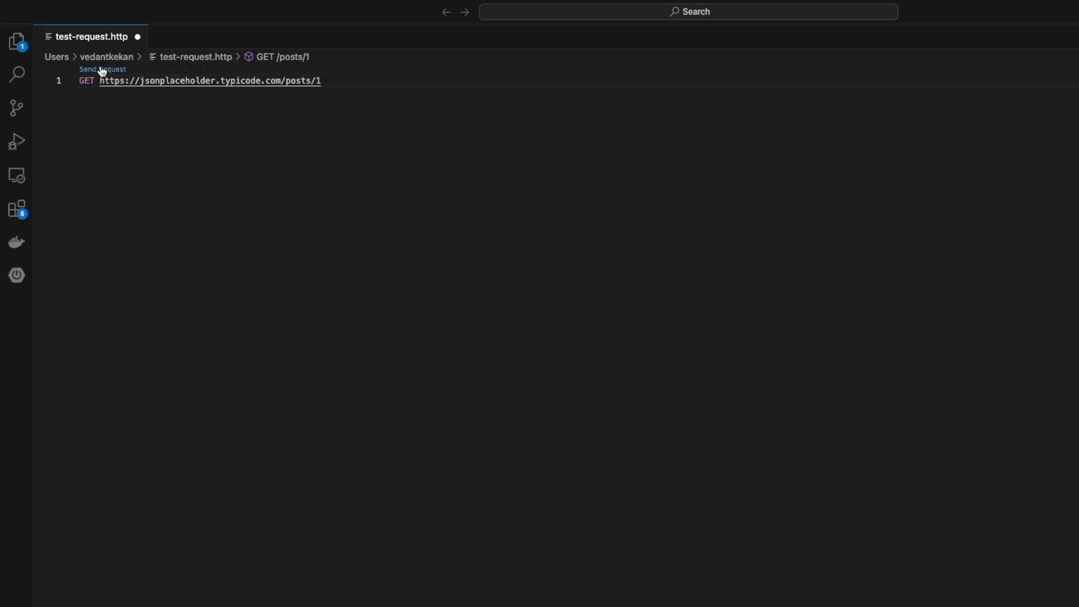
pyautogui.click(102, 70)
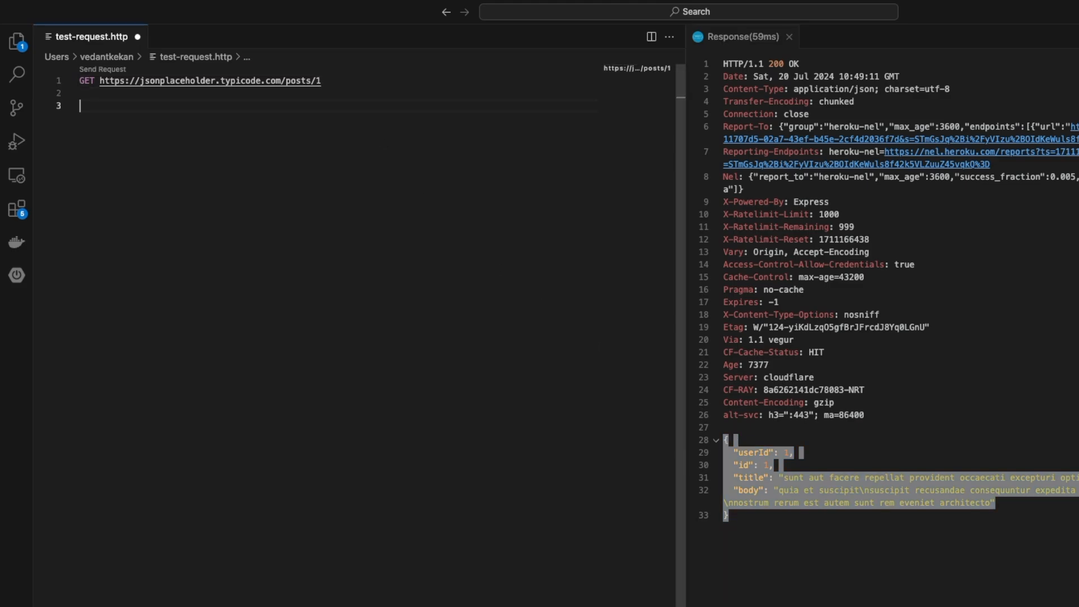
# Add a ###-separated POST to /posts with a foo/bar JSON body and send it, returning 201 Created id 101
pyautogui.write('##')
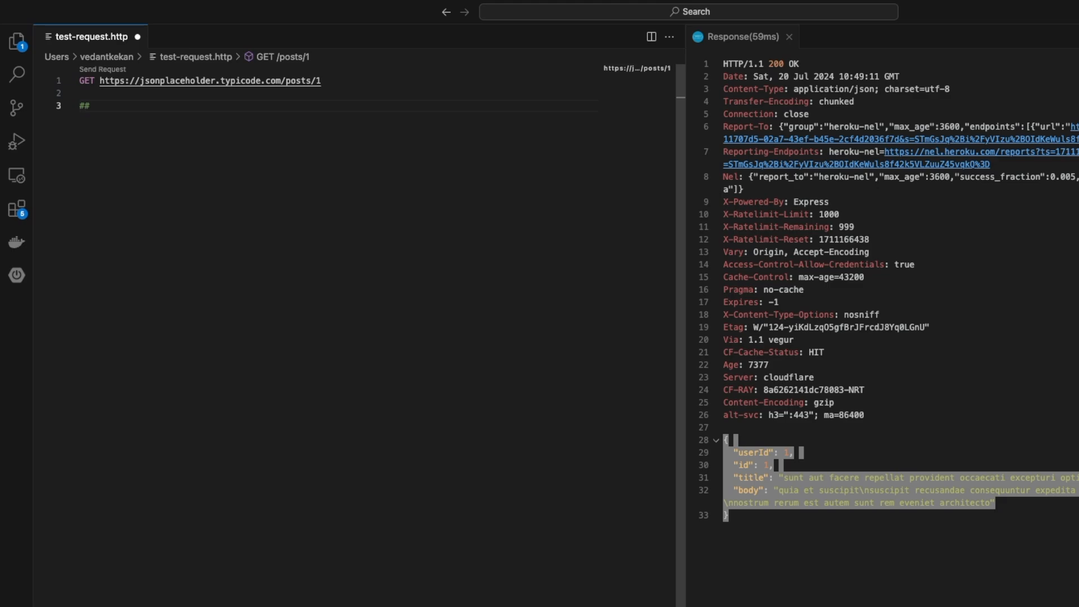
pyautogui.write('#')
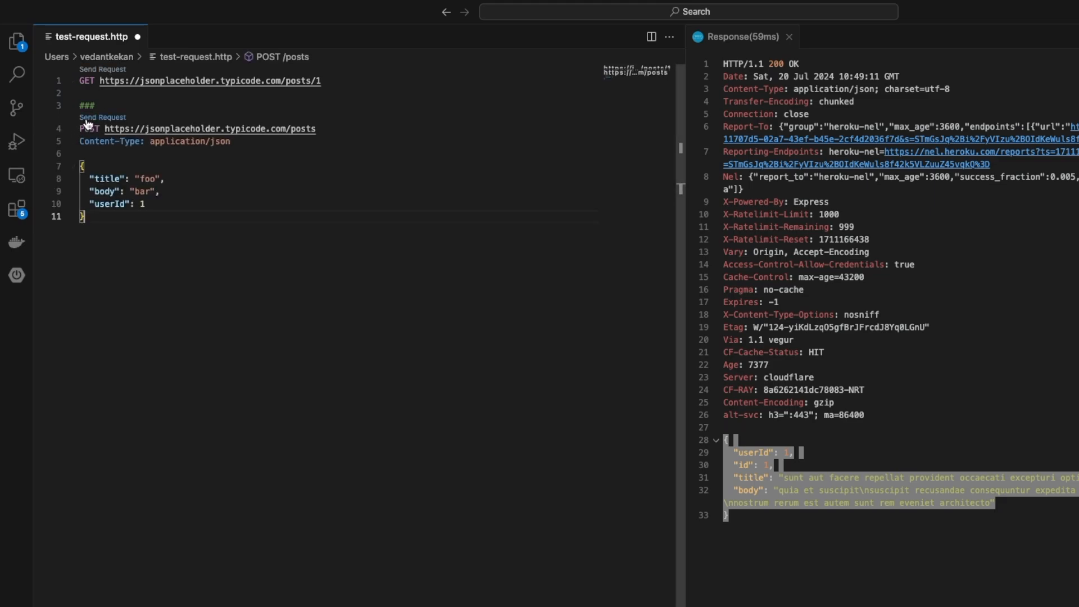
pyautogui.moveTo(102, 120)
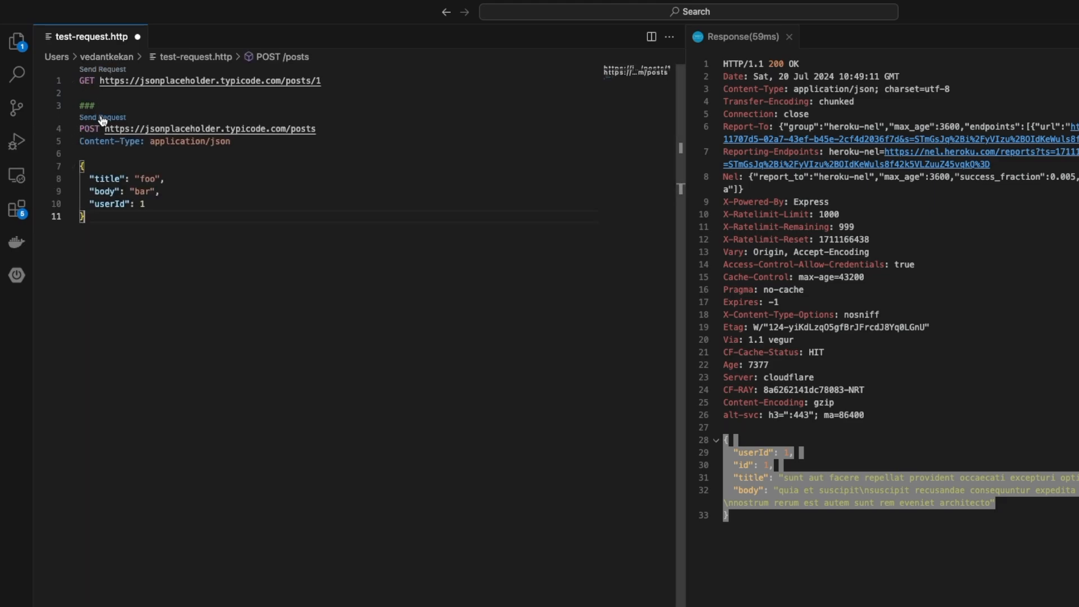
pyautogui.click(102, 117)
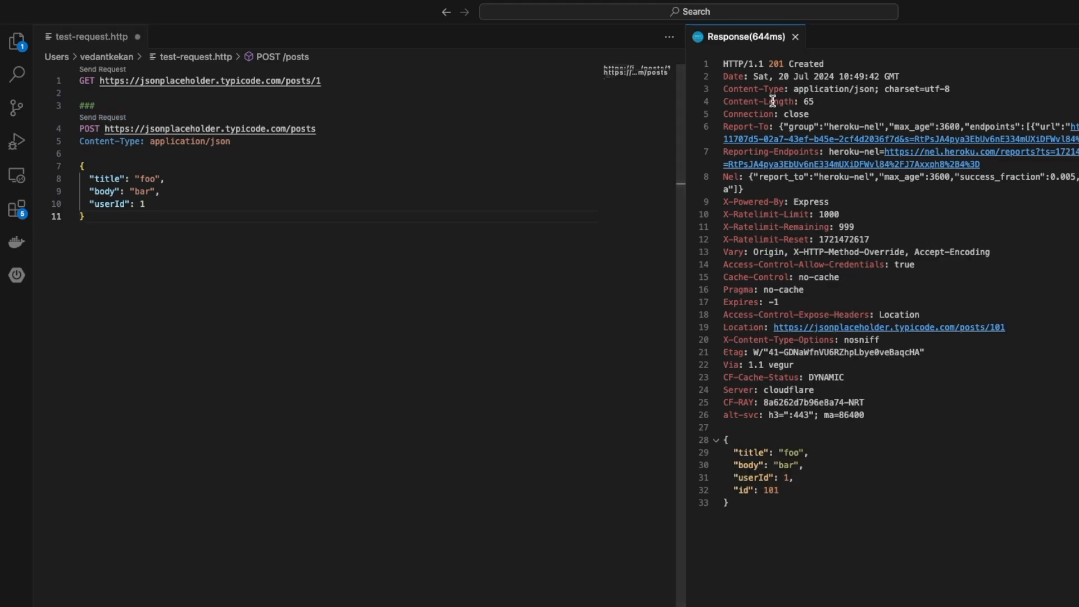
pyautogui.doubleClick(795, 63)
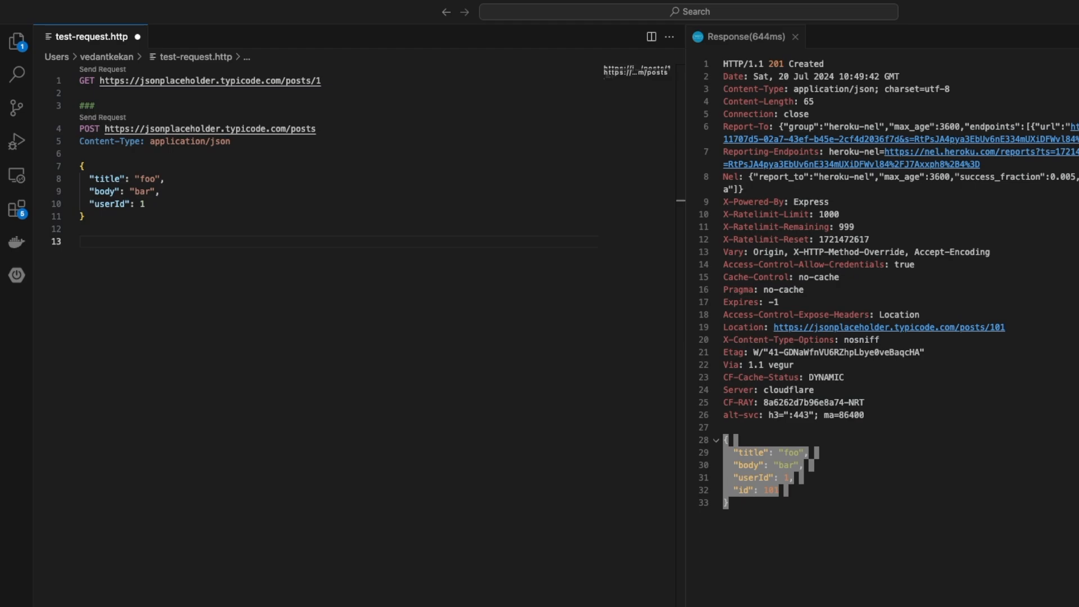
pyautogui.moveTo(88, 242)
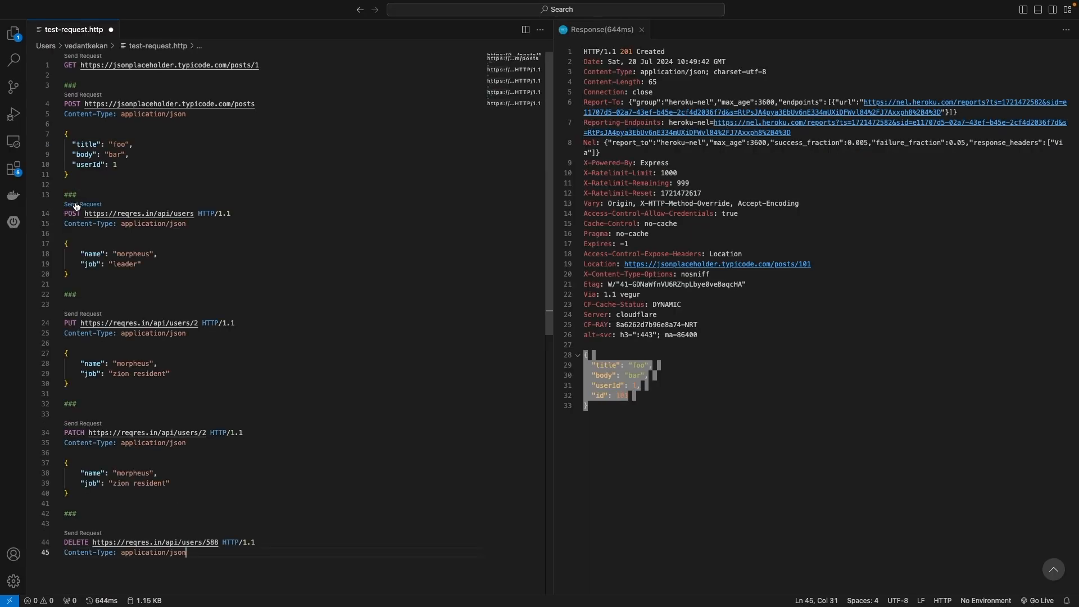
# Review the added reqres.in user requests by highlighting the PATCH and DELETE method names
pyautogui.doubleClick(72, 214)
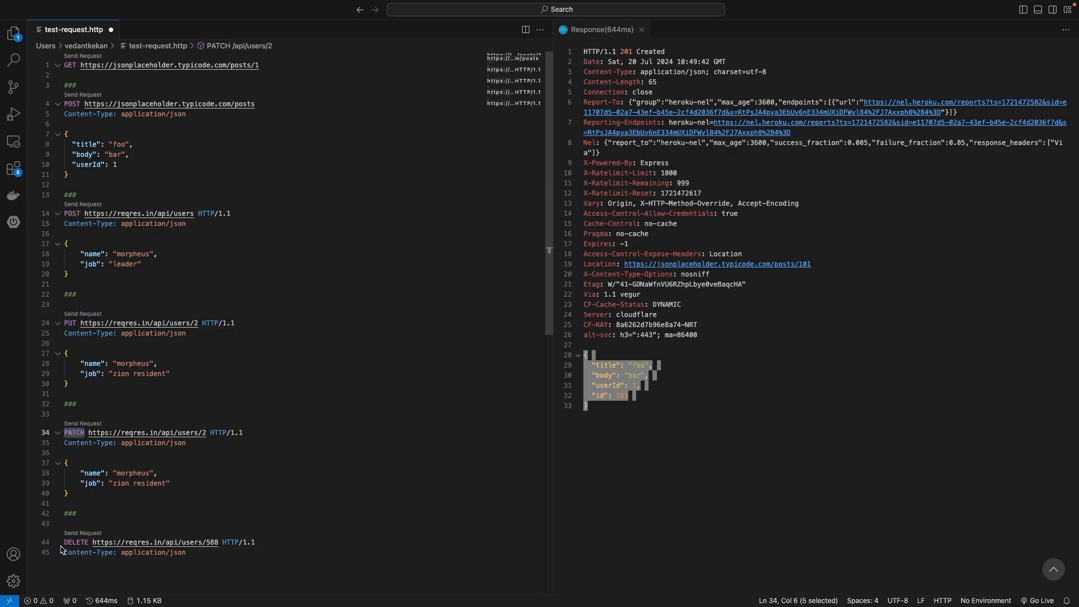
pyautogui.click(75, 542)
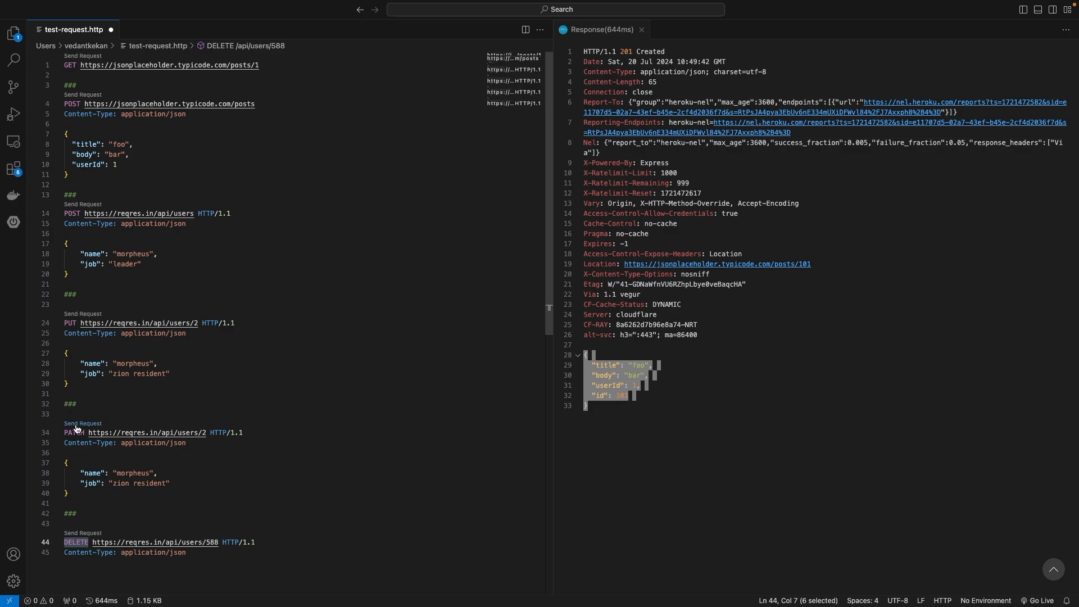